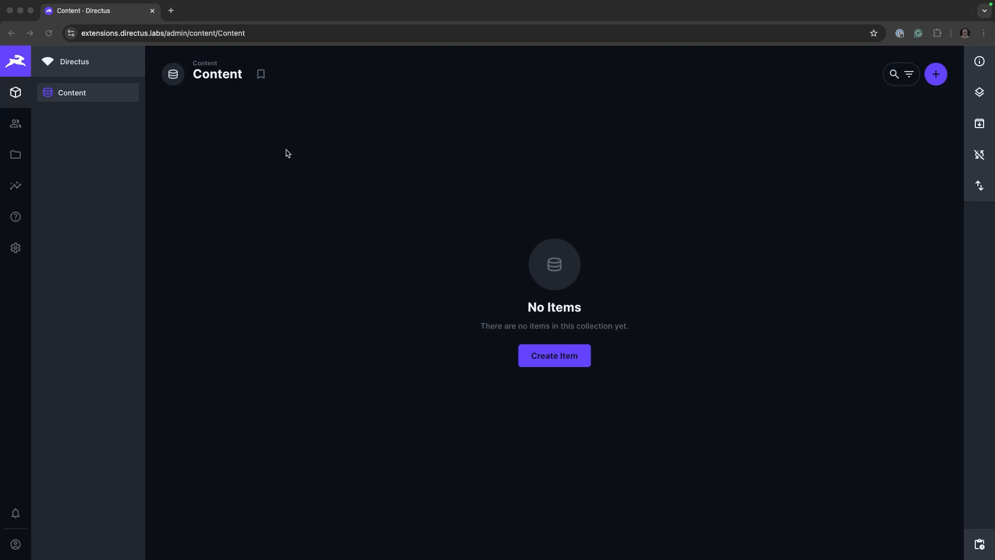
{"action": "mouse_move", "coordinate": [549, 364]}
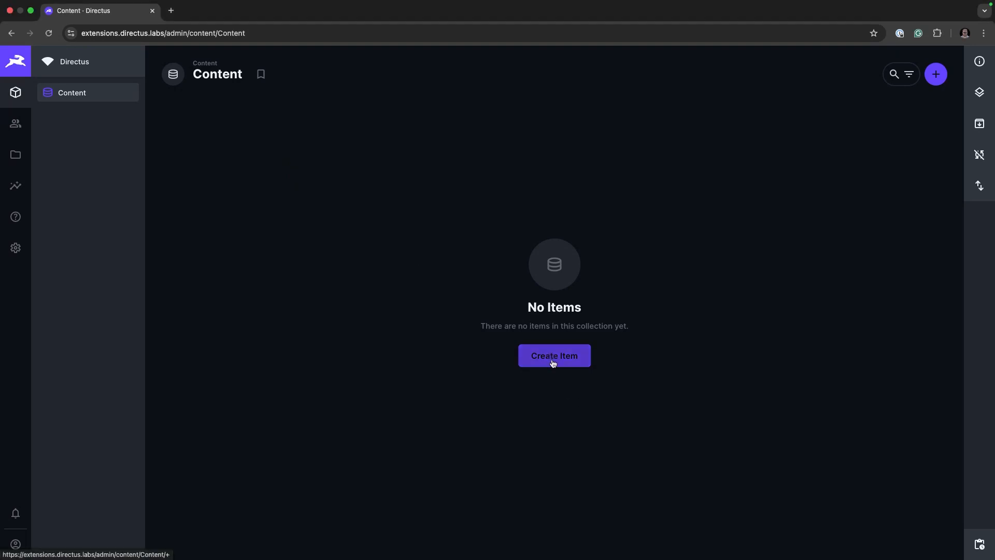
- Create a new Content item and type 'Hello World' into its WYSIWYG content field
{"action": "left_click", "coordinate": [554, 355]}
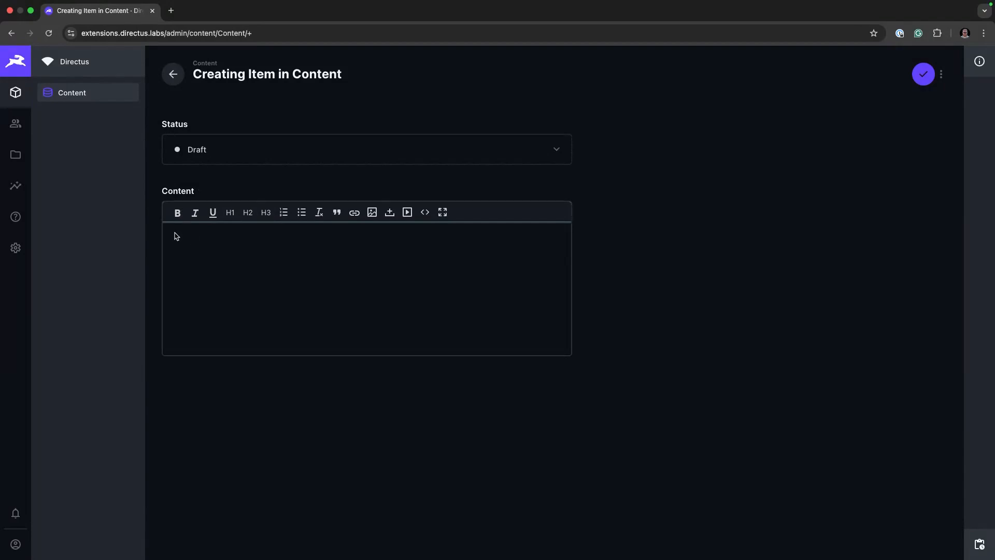
{"action": "mouse_move", "coordinate": [388, 232]}
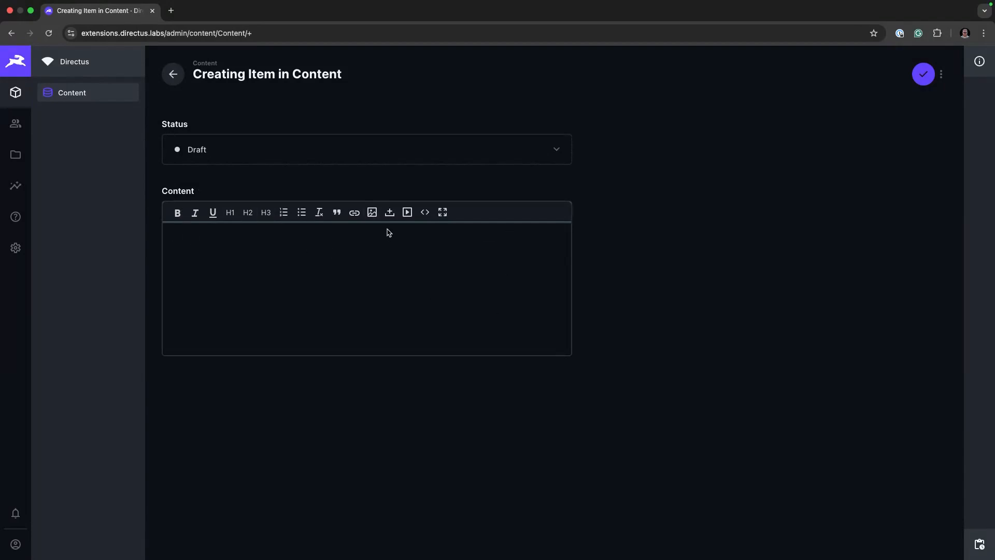
{"action": "mouse_move", "coordinate": [390, 212]}
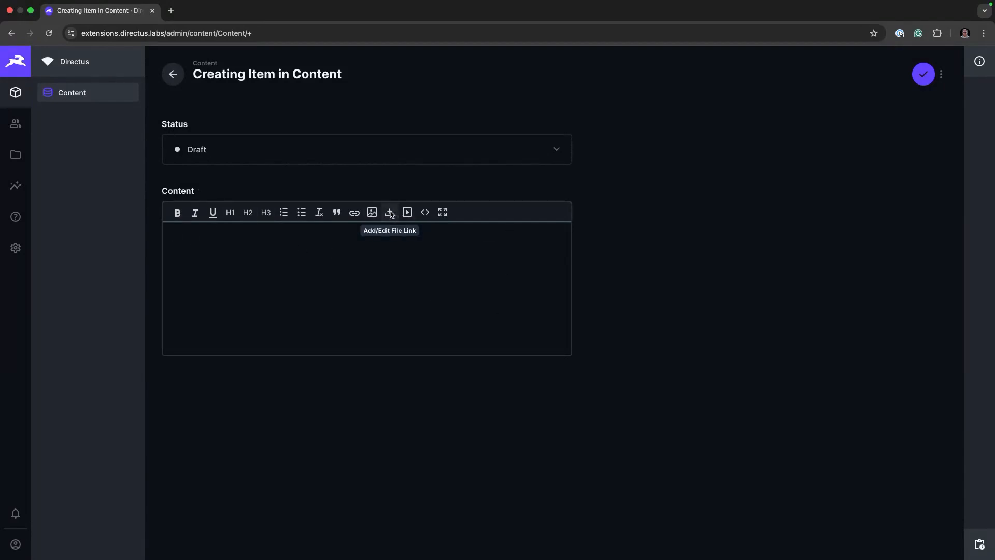
{"action": "left_click", "coordinate": [375, 263]}
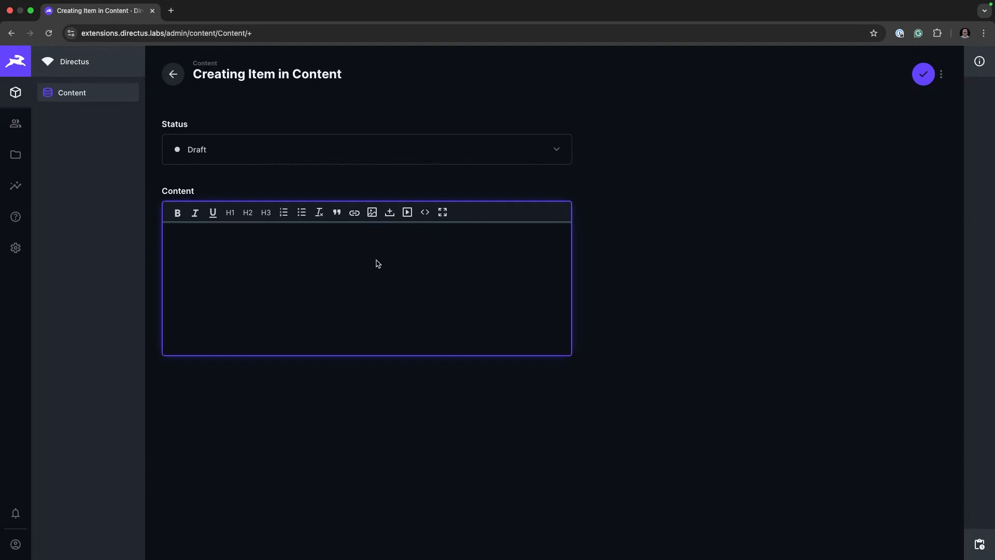
{"action": "type", "text": "Hell"}
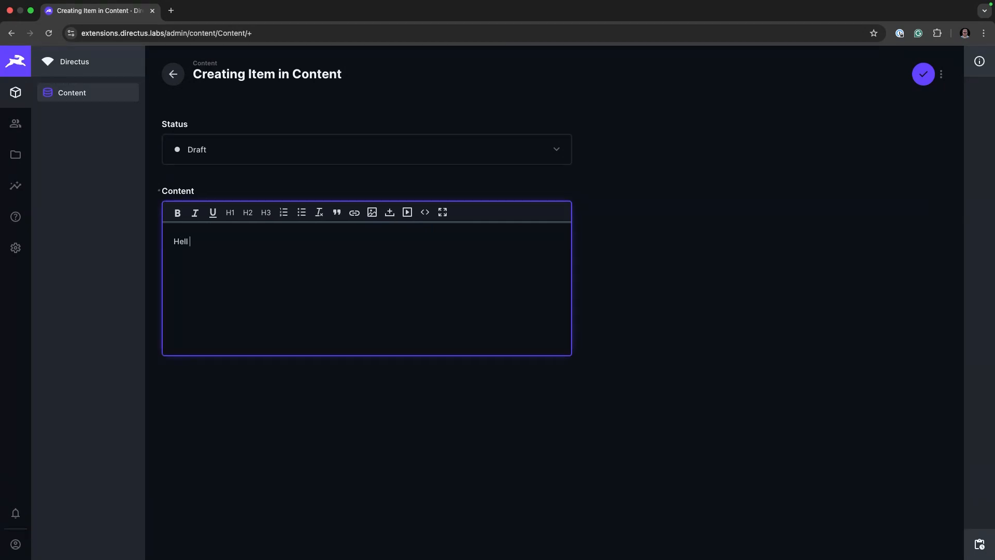
{"action": "type", "text": "o World"}
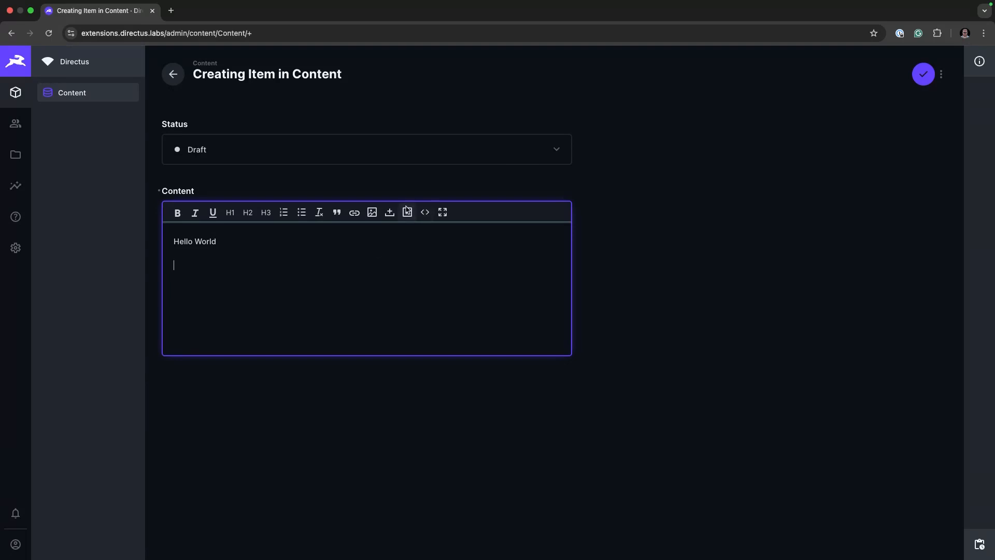
{"action": "left_click", "coordinate": [406, 212]}
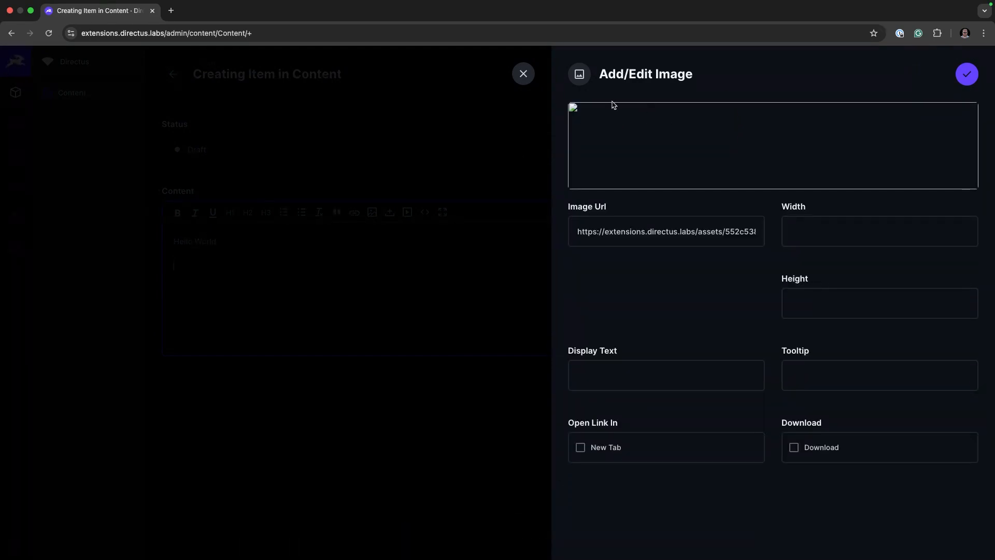
- Give the transcript file link display text 'The transcript of the meeting', opening in a new tab
{"action": "left_click", "coordinate": [665, 375]}
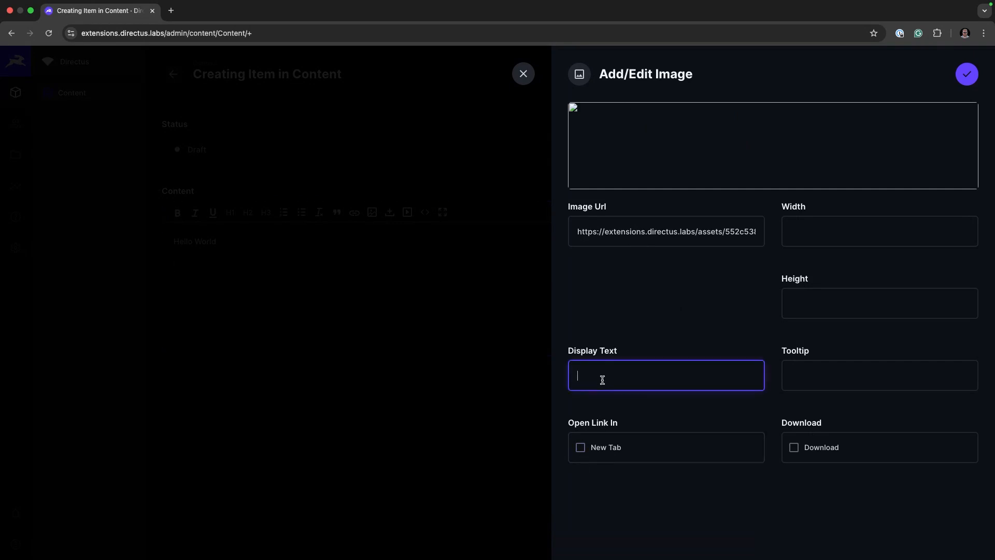
{"action": "type", "text": "The"}
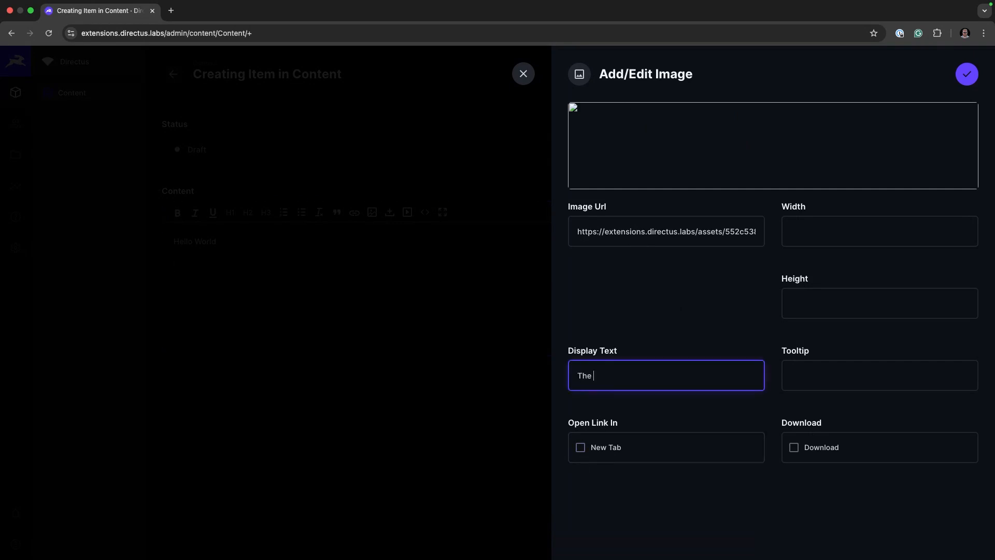
{"action": "type", "text": "transcr"}
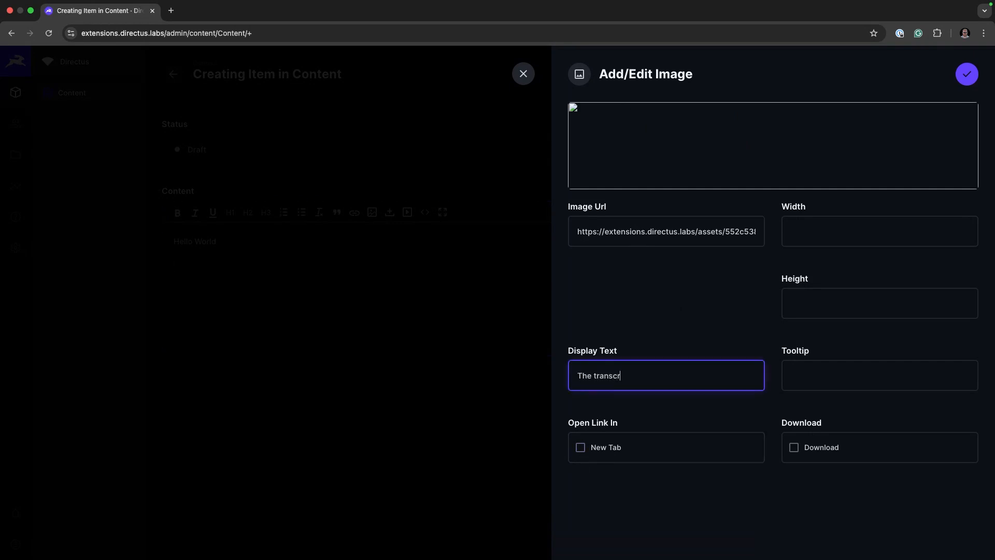
{"action": "type", "text": "ipt of the meet"}
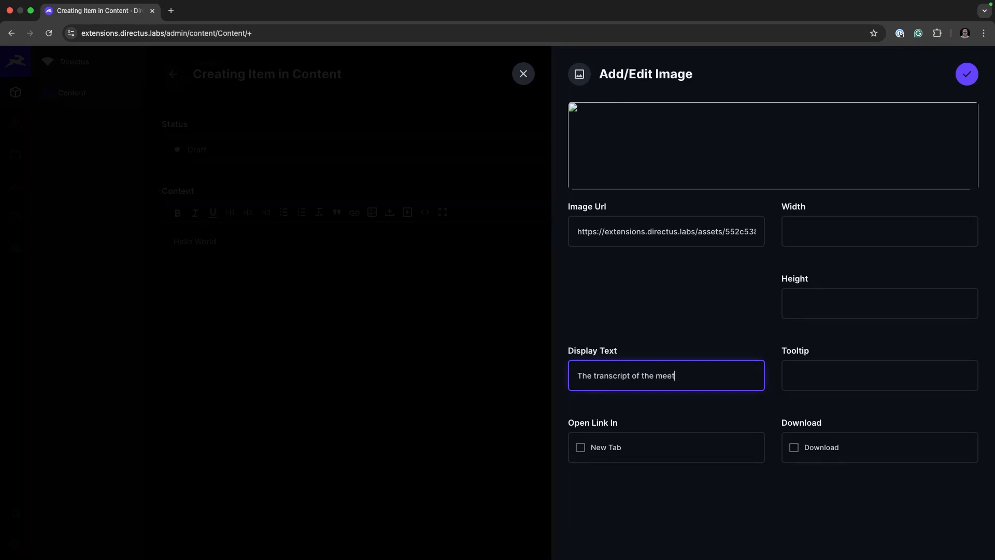
{"action": "left_click", "coordinate": [579, 447]}
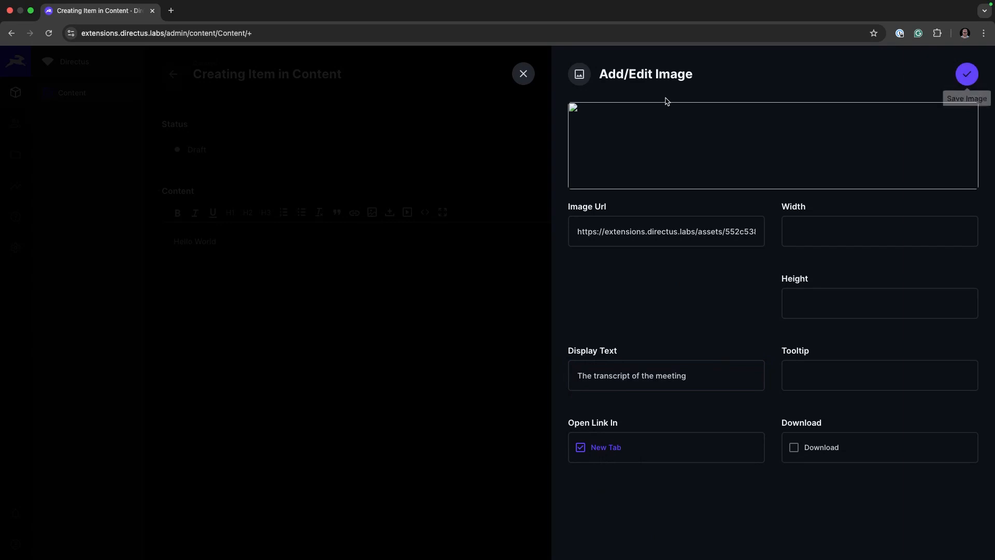
{"action": "mouse_move", "coordinate": [586, 121]}
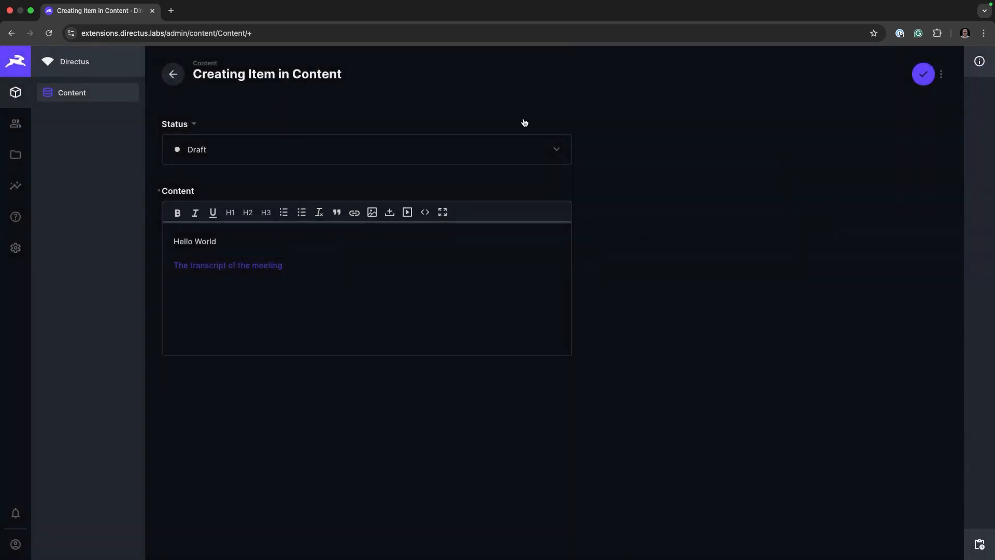
{"action": "mouse_move", "coordinate": [302, 277]}
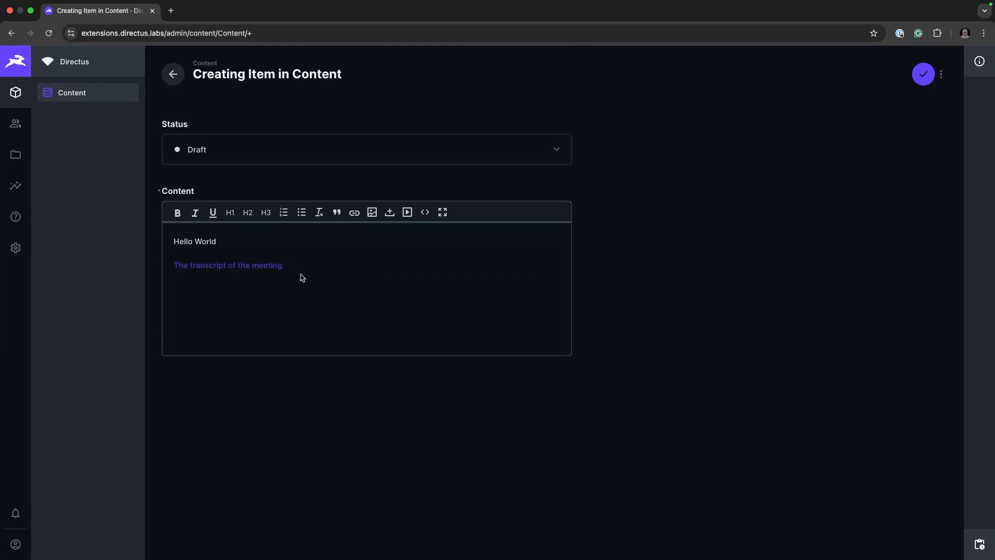
- Change the link text to 'The complete transcript of the meeting' and start a line below
{"action": "left_click", "coordinate": [301, 278]}
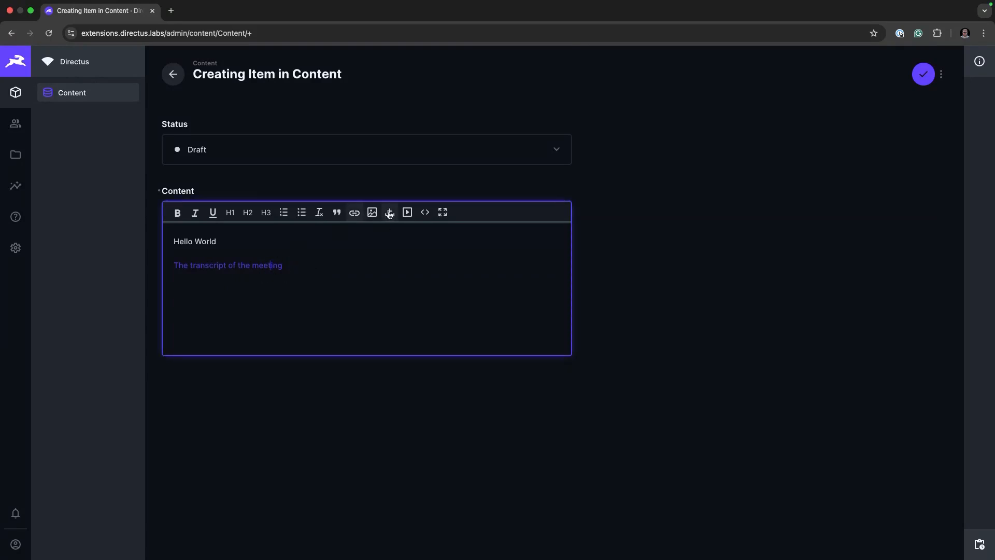
{"action": "left_click", "coordinate": [389, 212]}
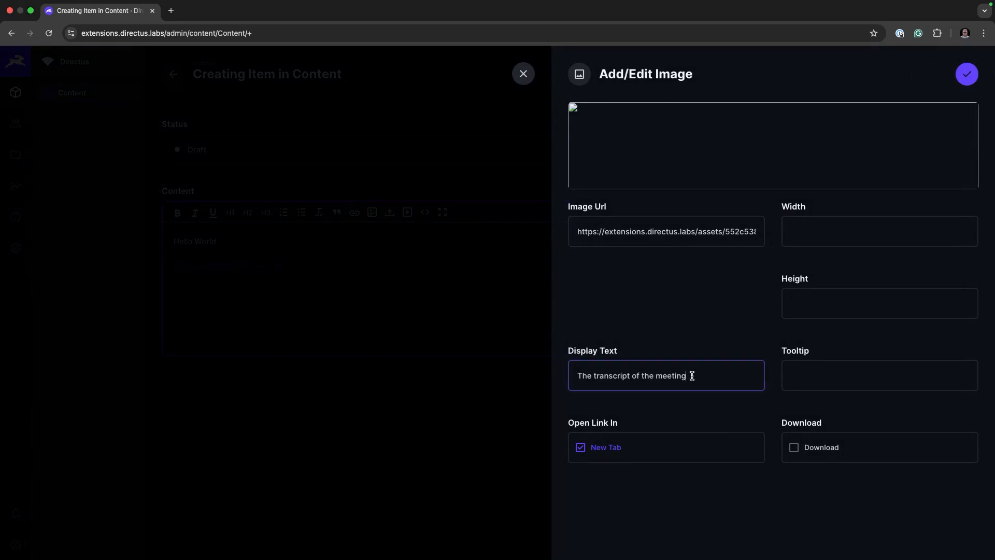
{"action": "type", "text": "com"}
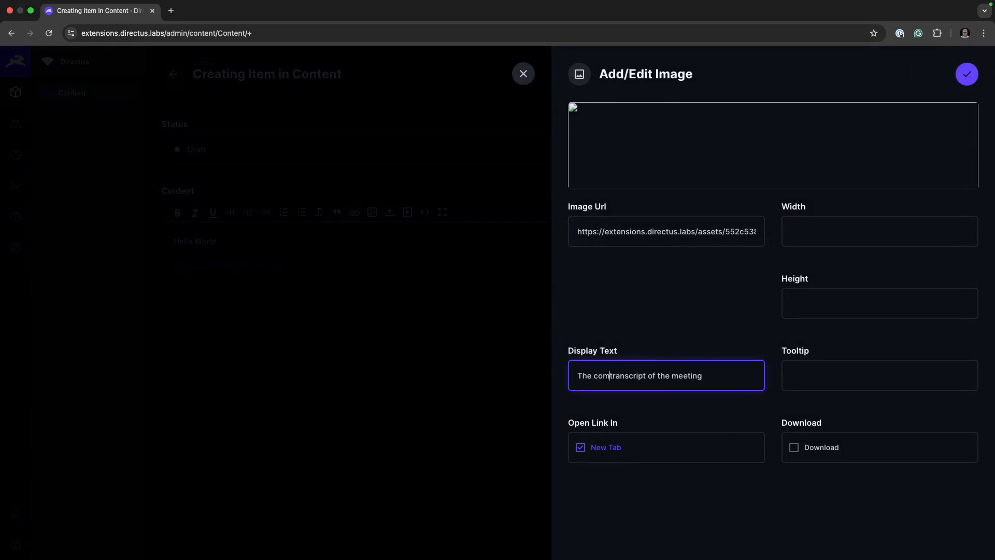
{"action": "type", "text": "plete"}
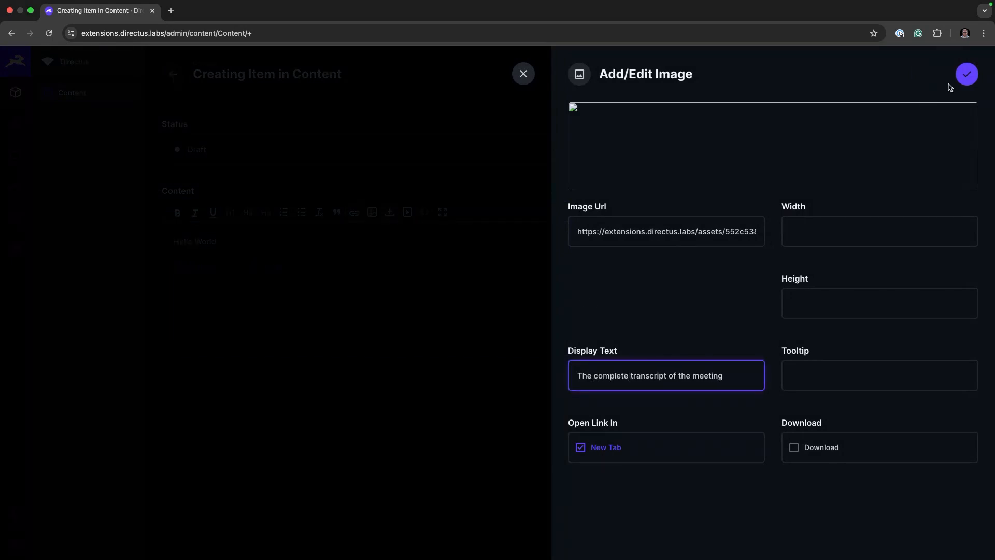
{"action": "left_click", "coordinate": [965, 74]}
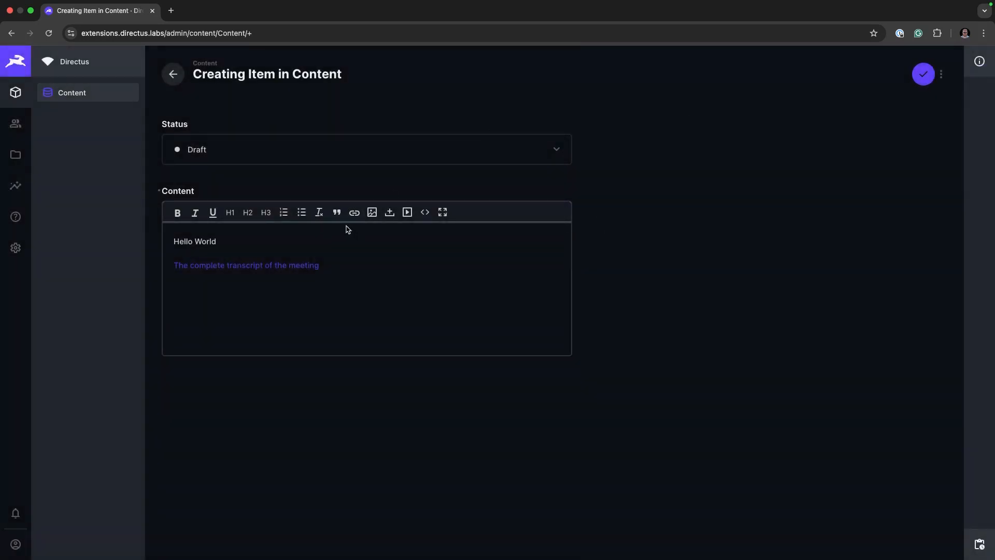
{"action": "left_click", "coordinate": [263, 300]}
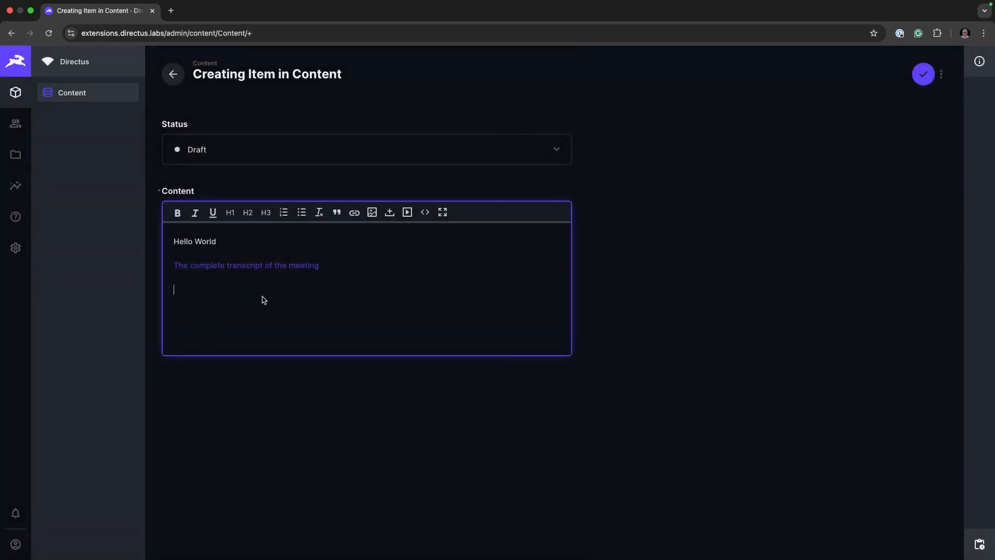
{"action": "mouse_move", "coordinate": [372, 212]}
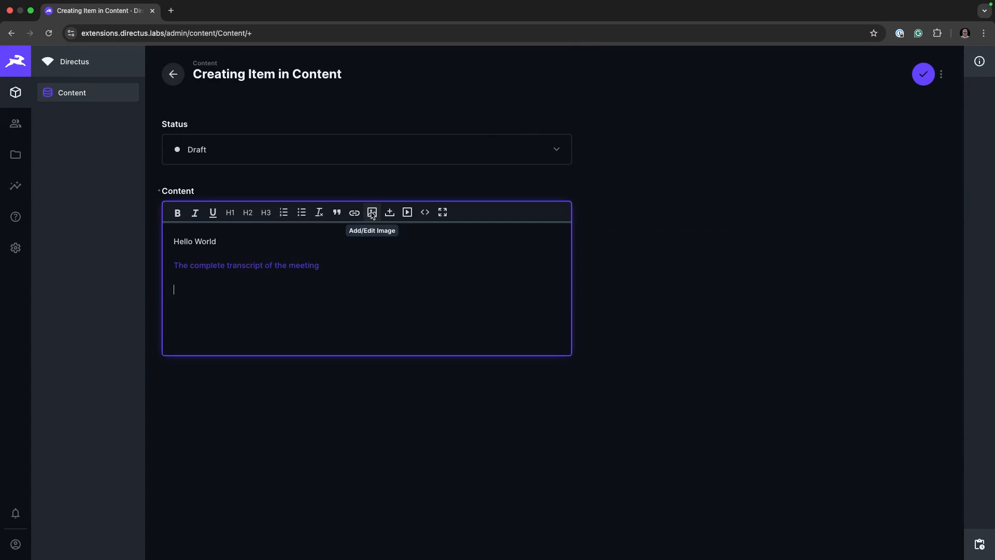
- Insert the uploaded logo as a downloadable 'Directus logo' link, then show the HTML source
{"action": "left_click", "coordinate": [372, 212]}
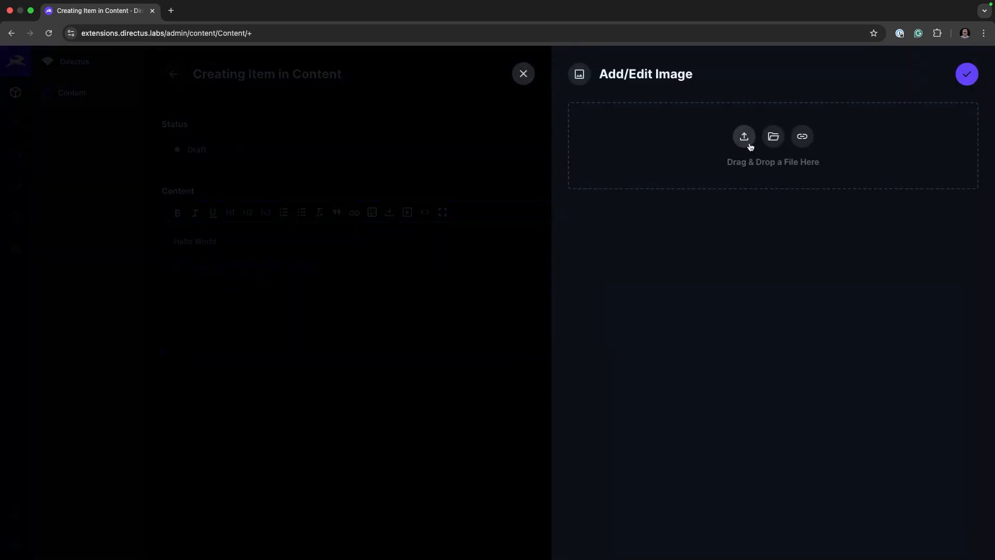
{"action": "left_click", "coordinate": [744, 136]}
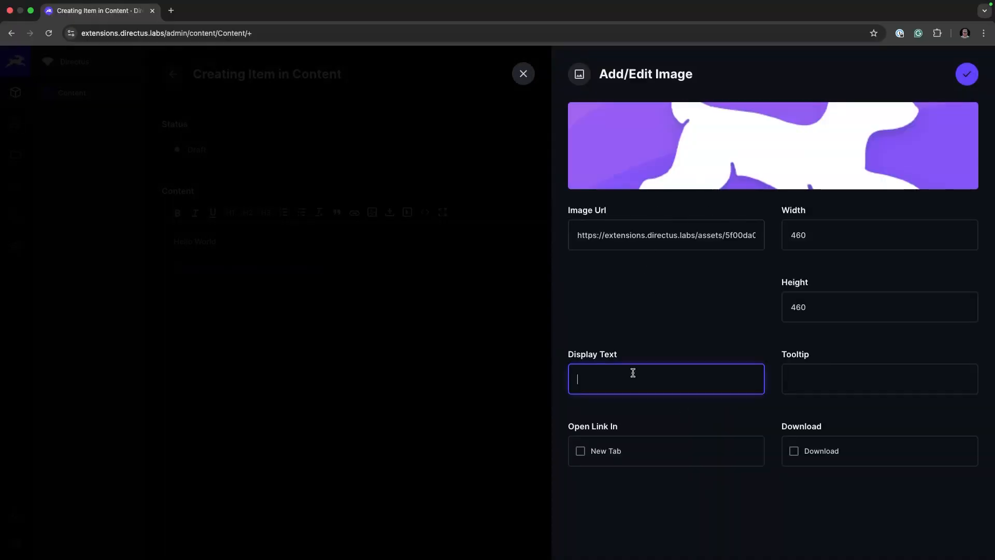
{"action": "type", "text": "Directus"}
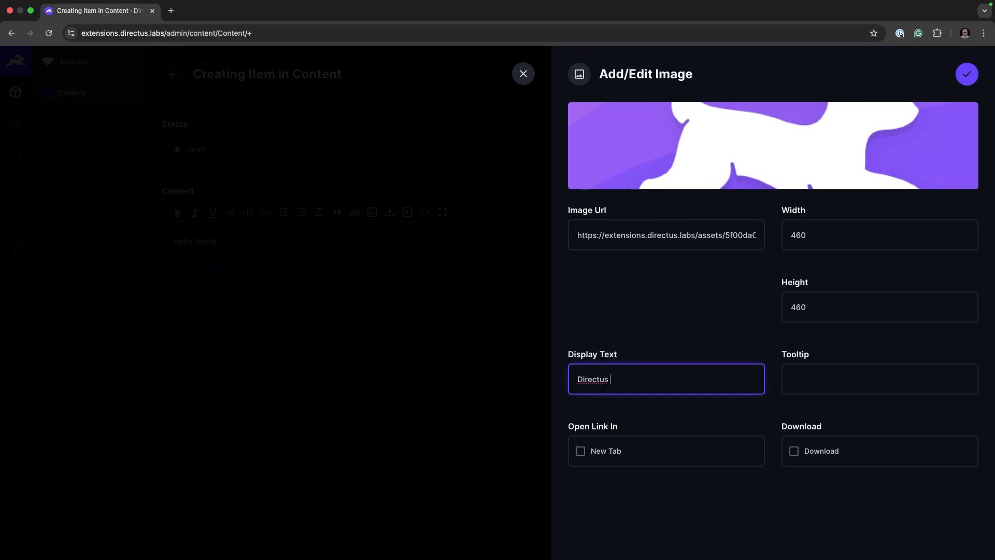
{"action": "type", "text": "logo"}
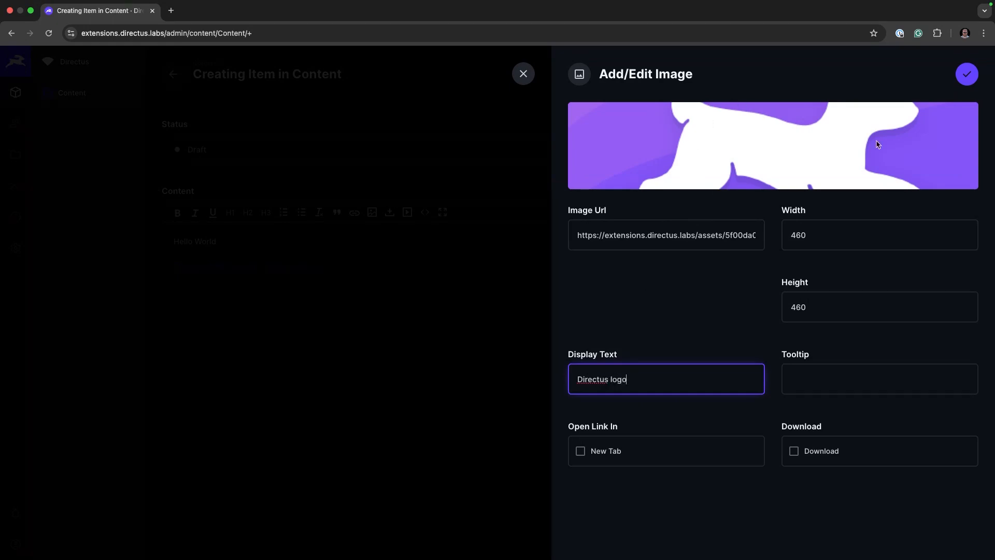
{"action": "left_click", "coordinate": [794, 450]}
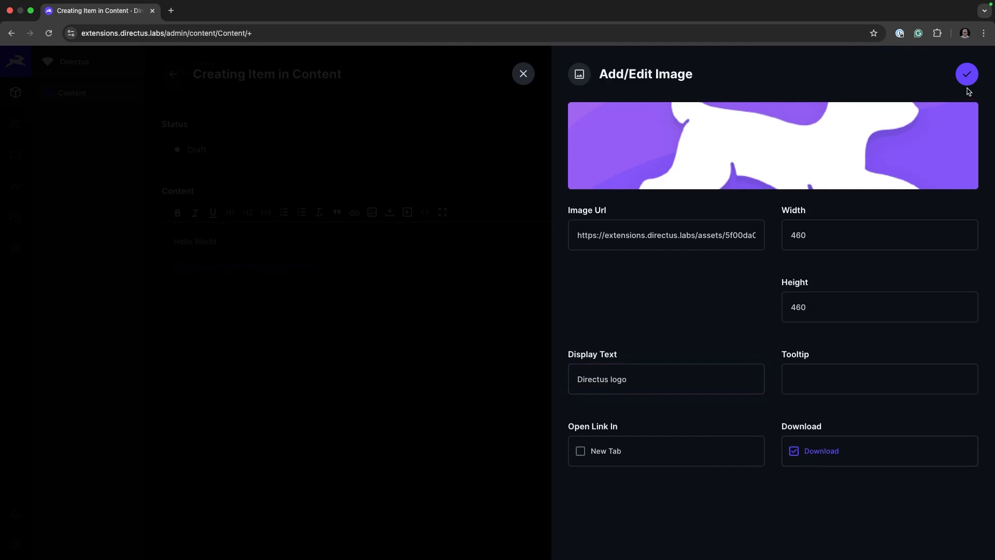
{"action": "left_click", "coordinate": [966, 73]}
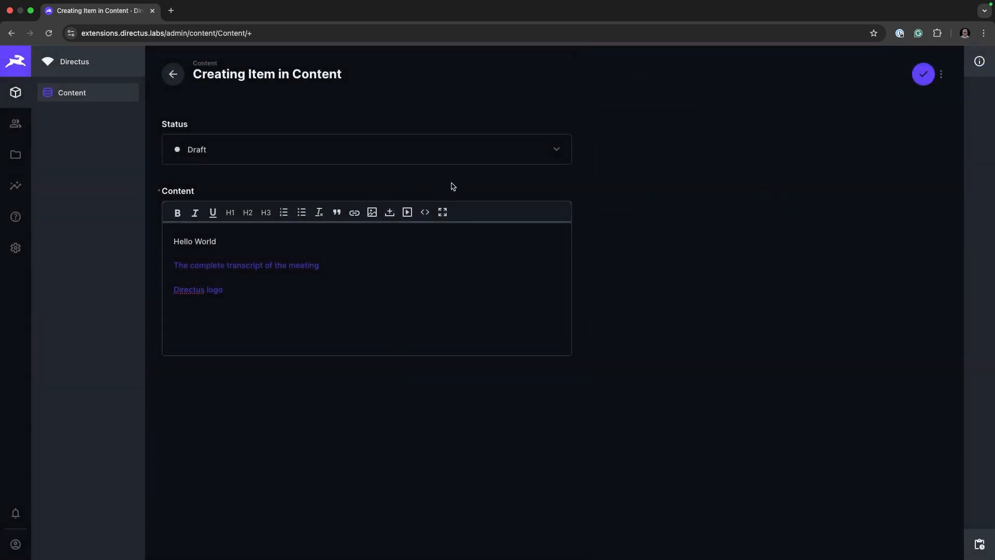
{"action": "left_click", "coordinate": [425, 212]}
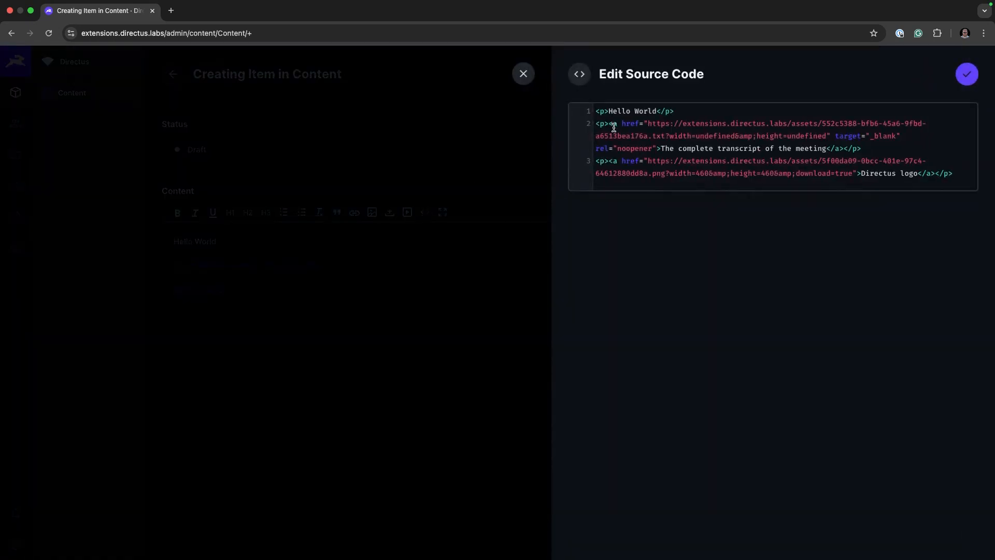